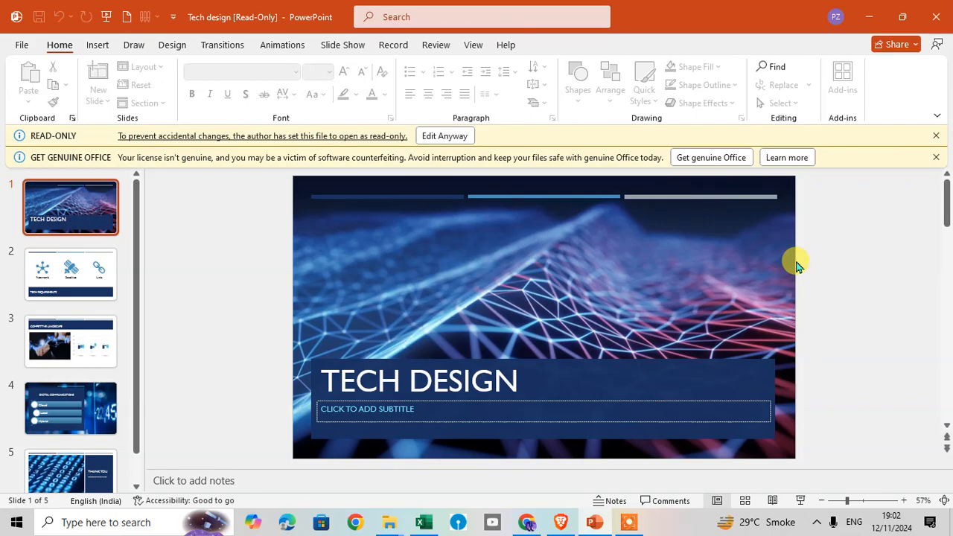
mouse_move(432, 286)
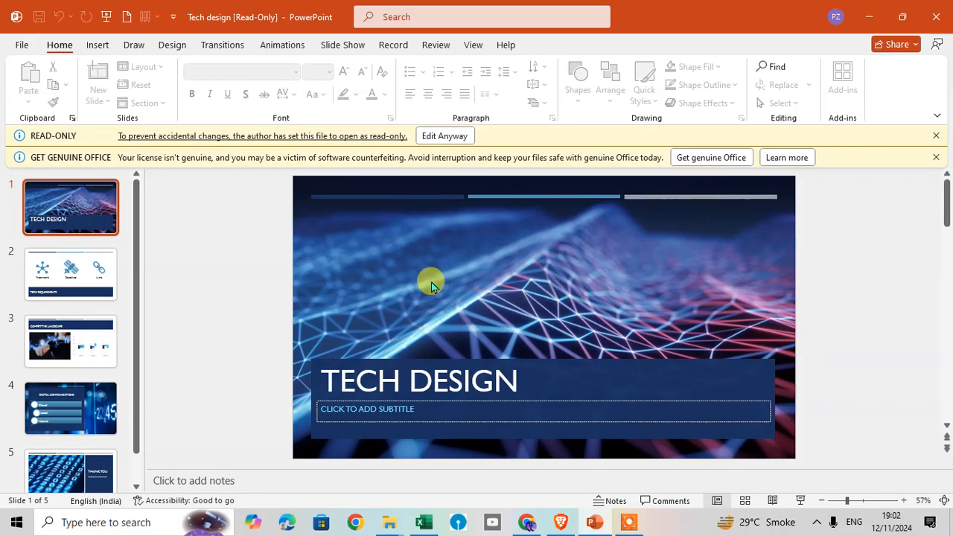
mouse_move(494, 247)
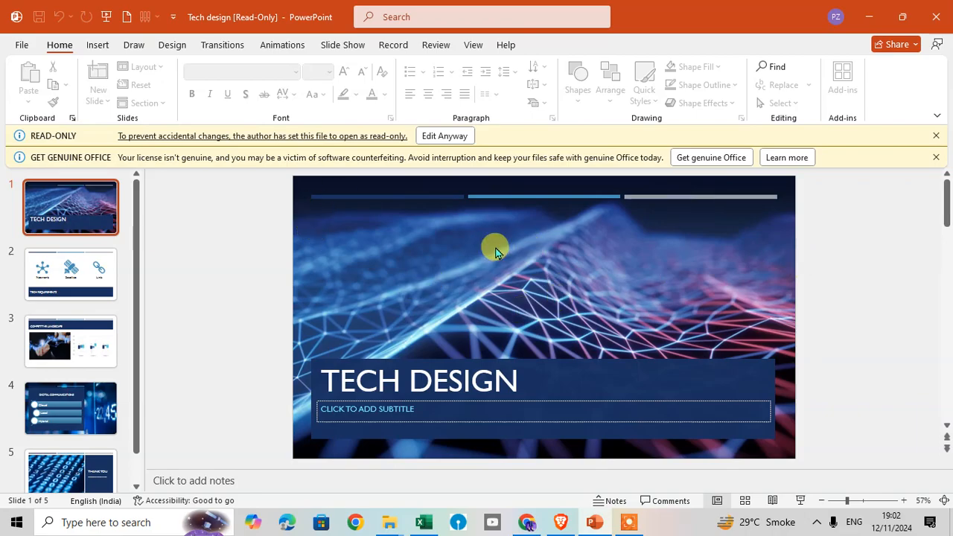
mouse_move(521, 244)
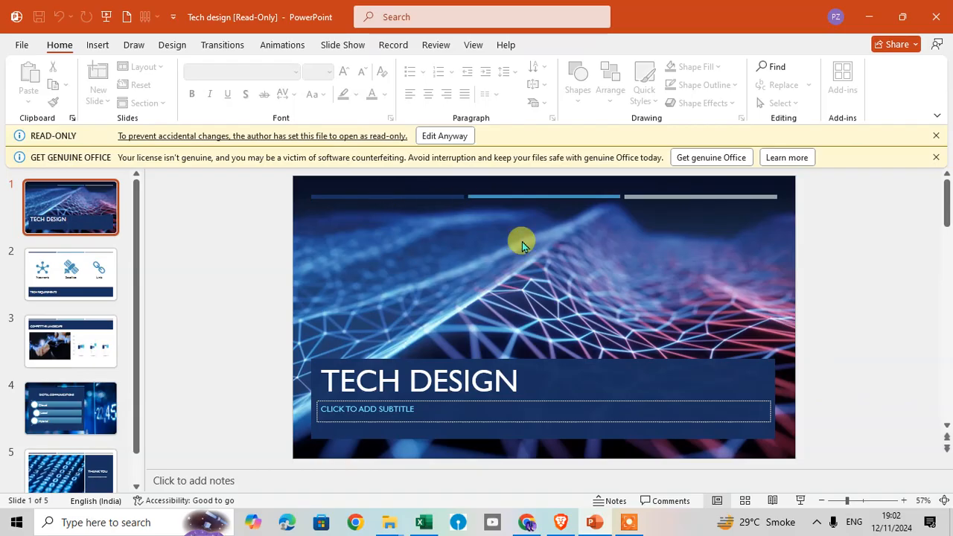
mouse_move(343, 45)
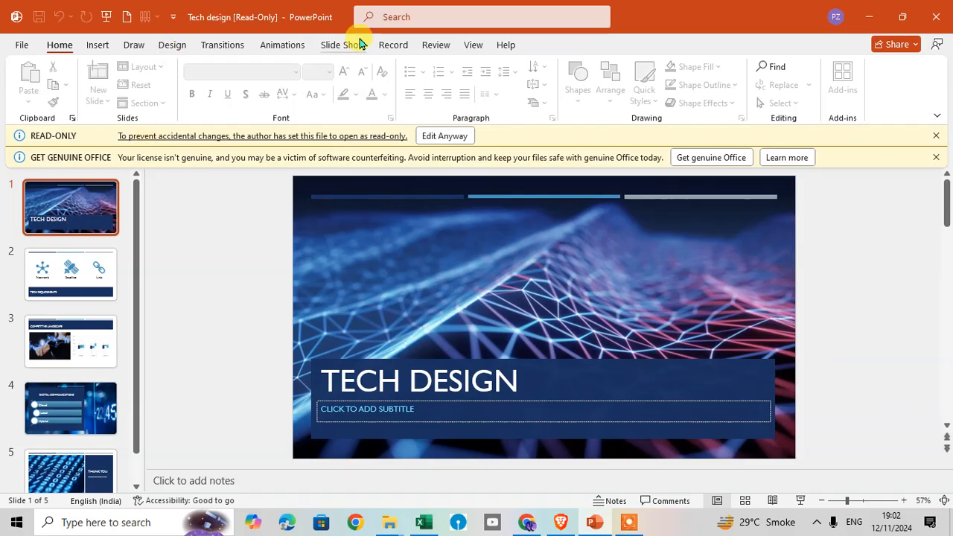
mouse_move(134, 128)
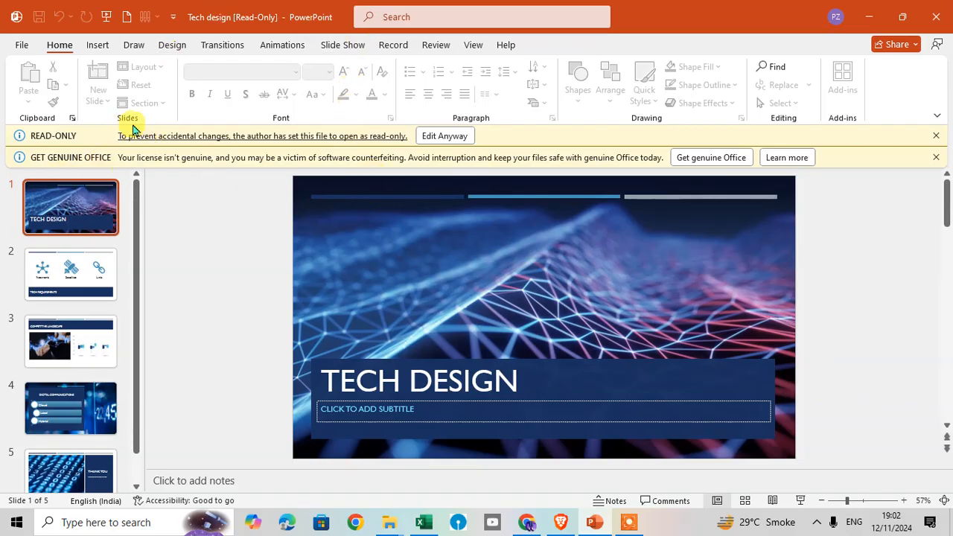
mouse_move(259, 152)
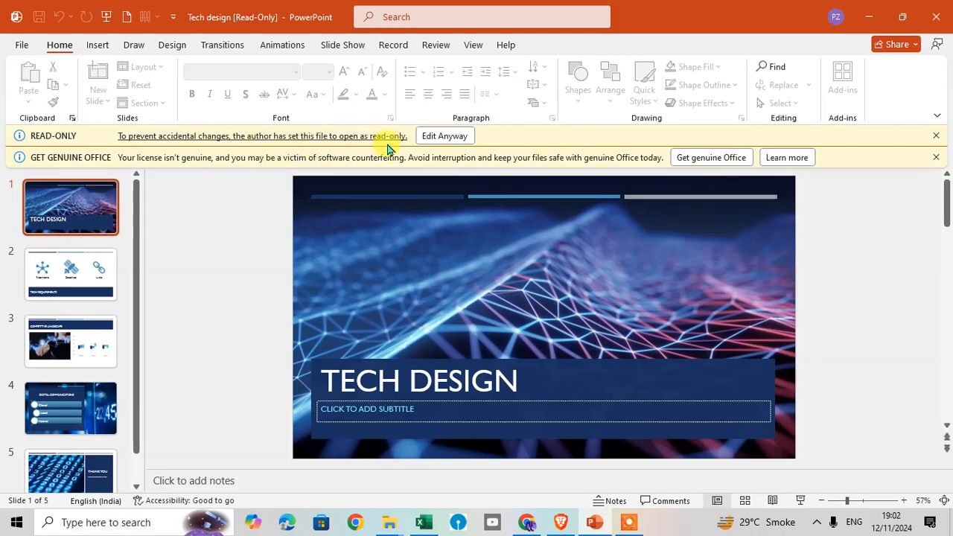
mouse_move(434, 146)
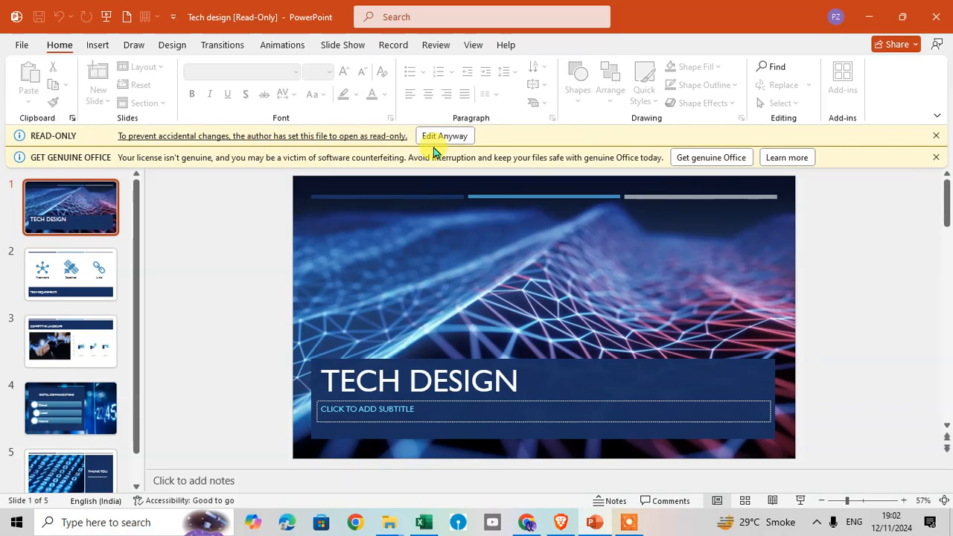
mouse_move(366, 315)
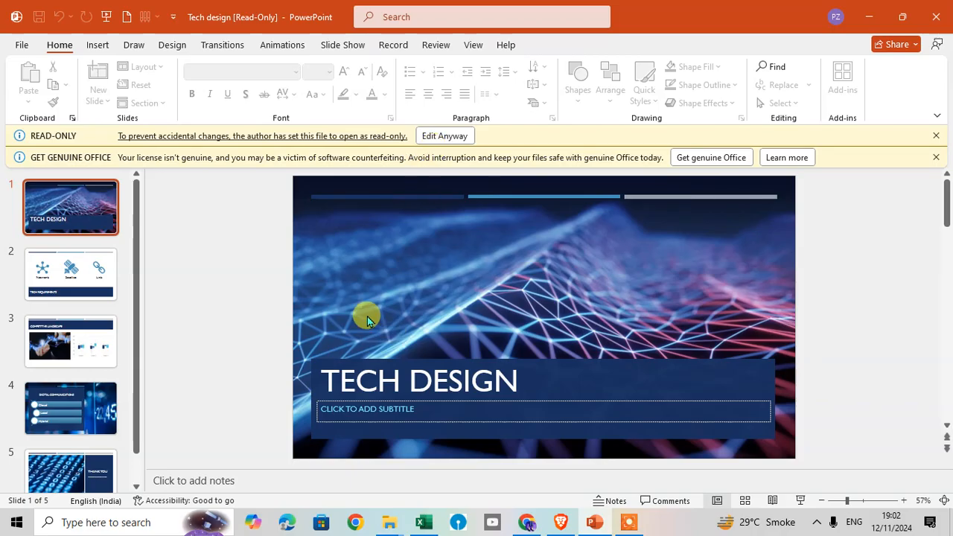
mouse_move(305, 295)
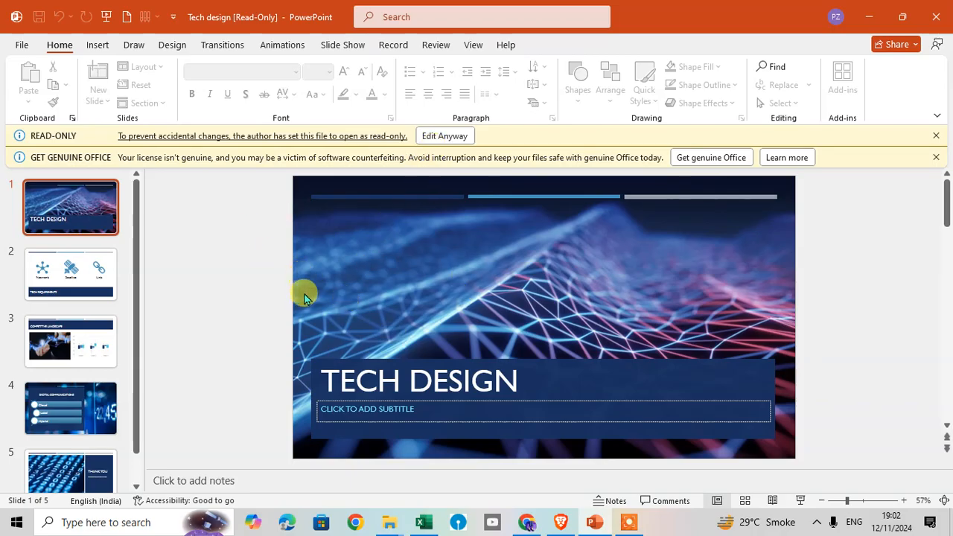
Review the Protect Presentation options under Info, then choose Edit Anyway on the read-only bar
click(21, 45)
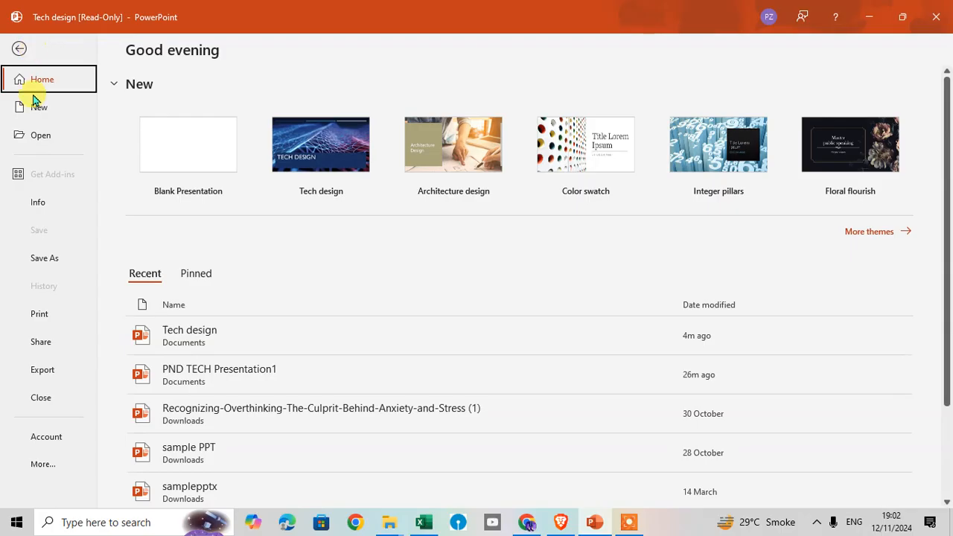
click(39, 202)
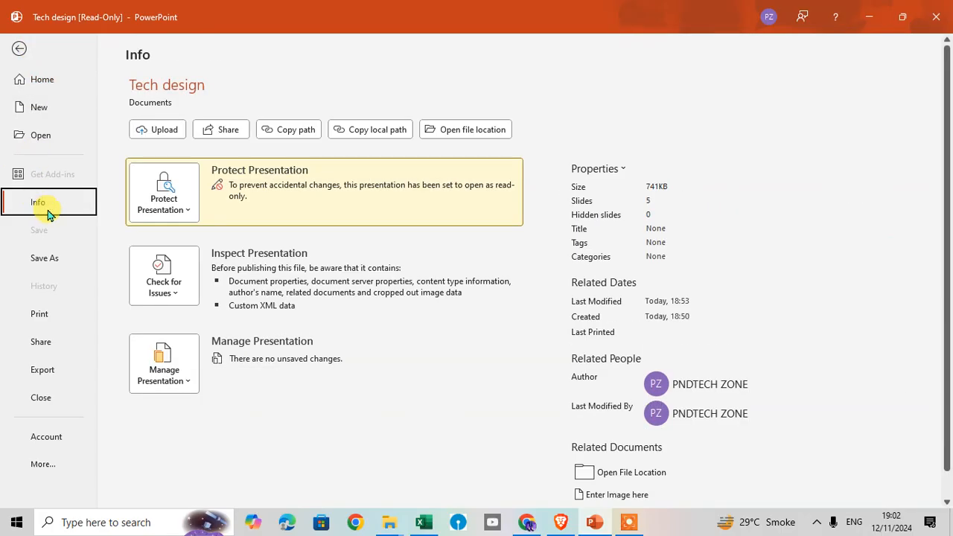
mouse_move(301, 172)
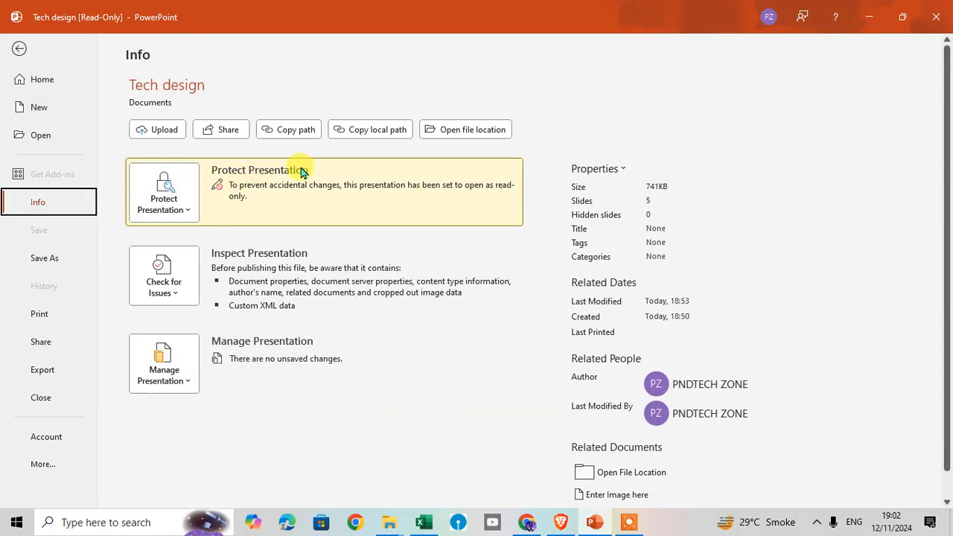
mouse_move(670, 236)
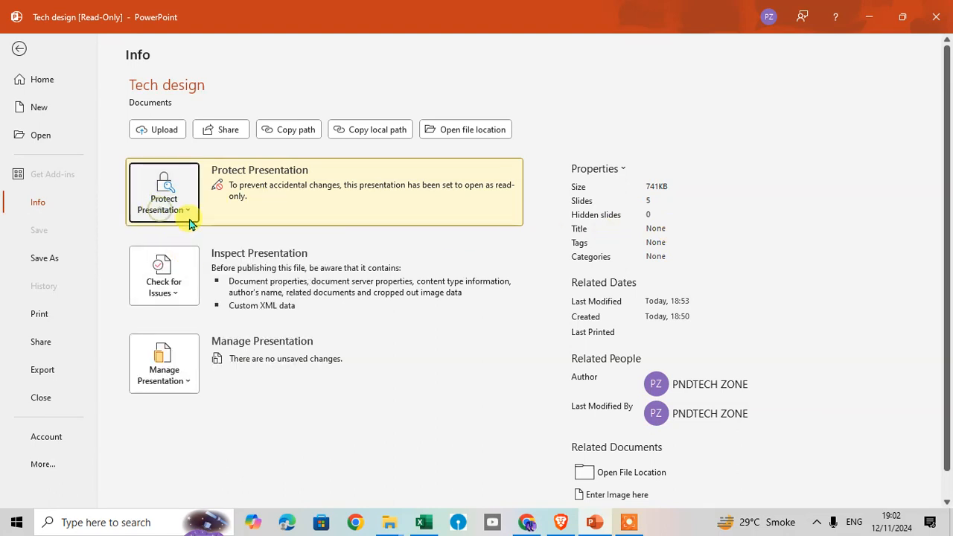
click(163, 193)
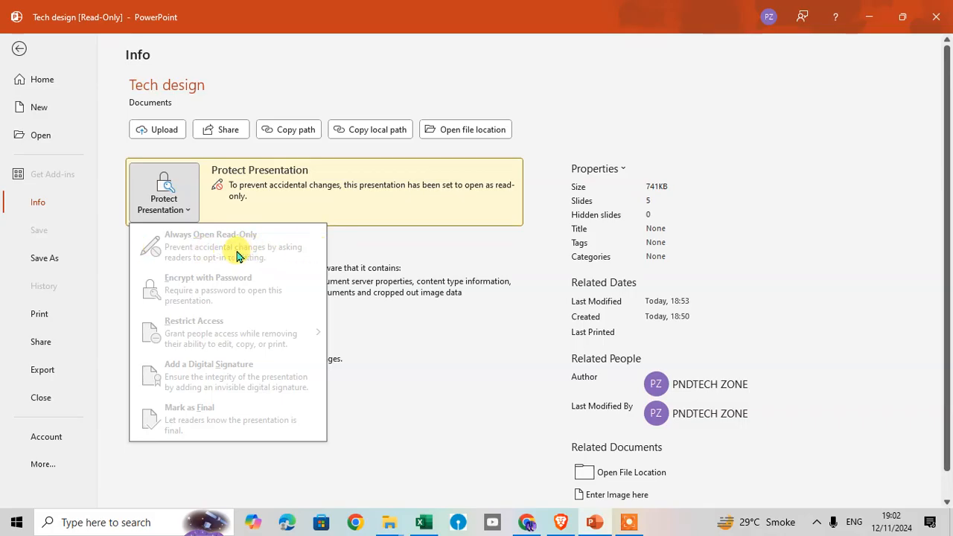
mouse_move(201, 247)
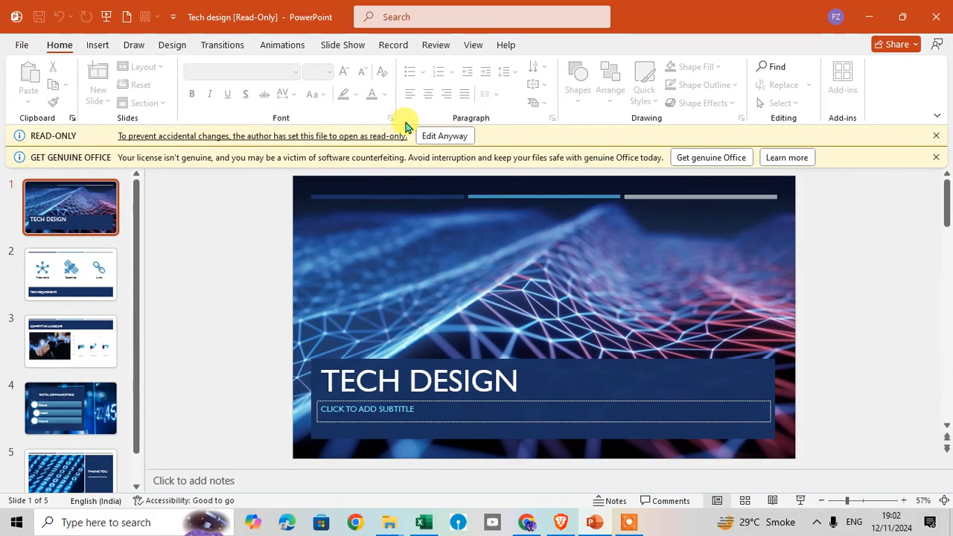
click(443, 136)
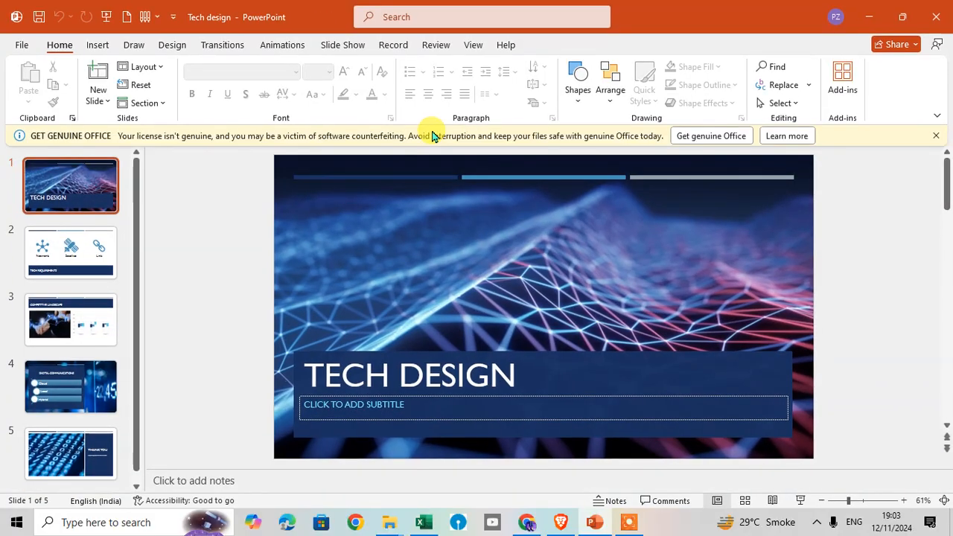
click(21, 45)
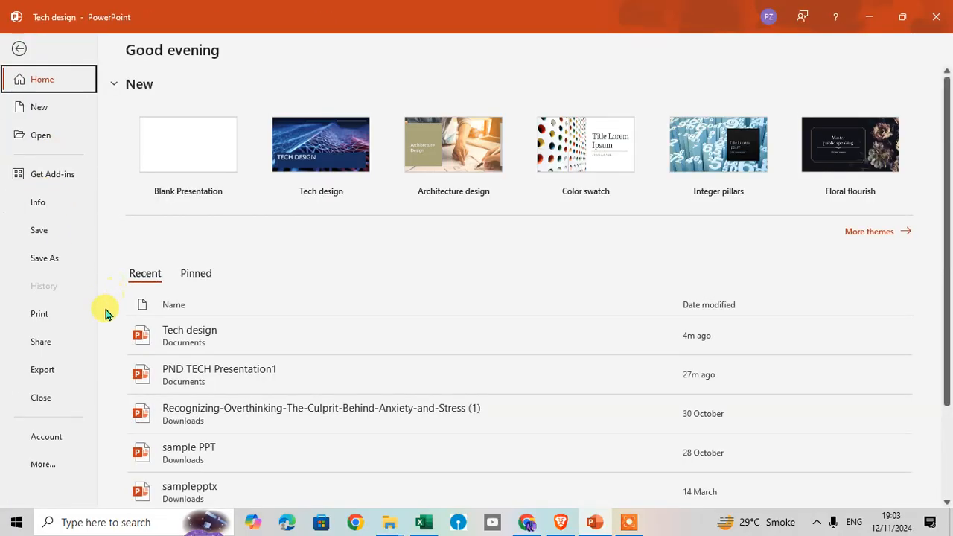
mouse_move(57, 211)
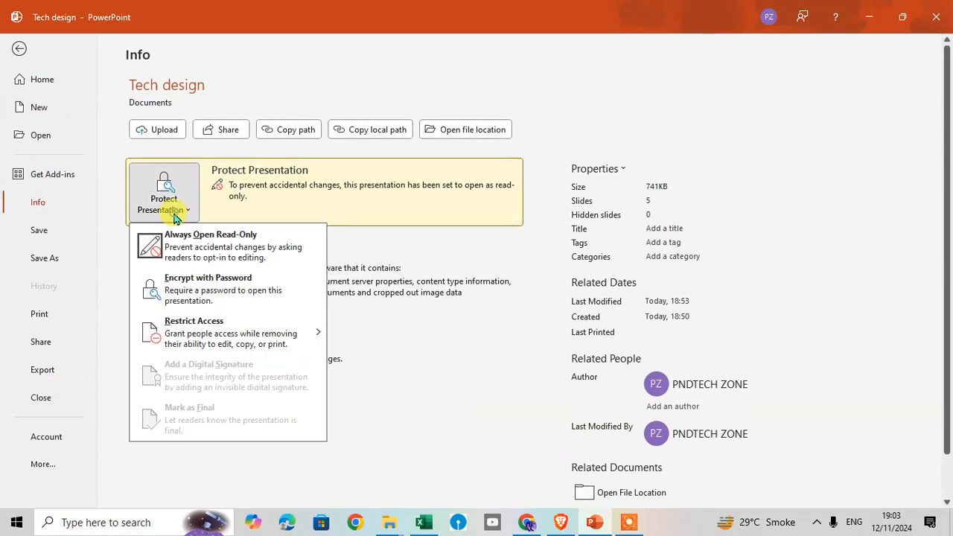
mouse_move(227, 253)
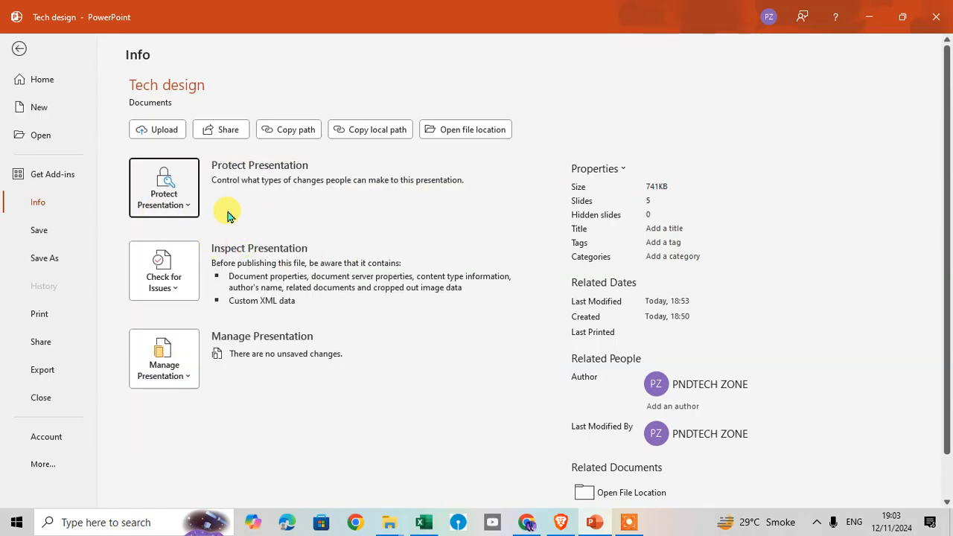
mouse_move(178, 196)
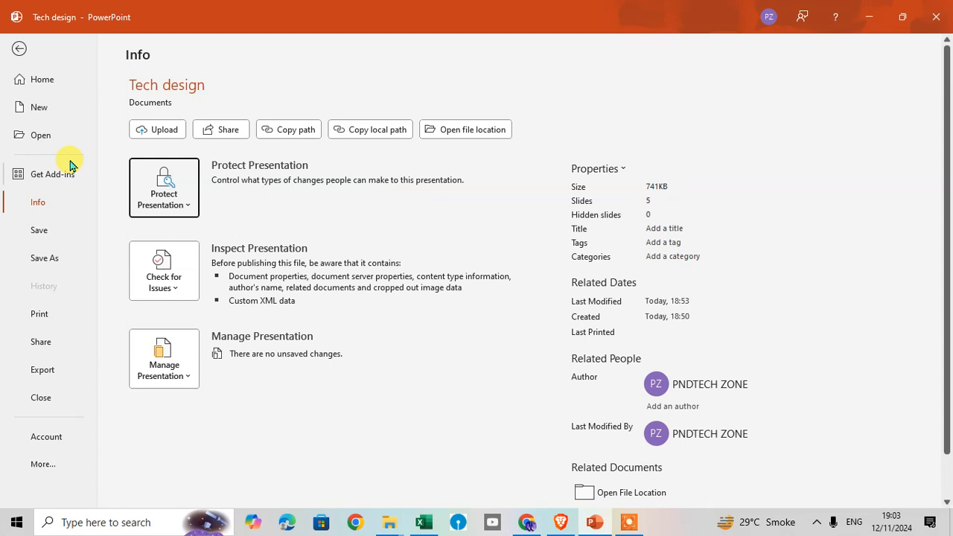
Return to the slides and dismiss the Get Genuine Office warning bar
click(18, 47)
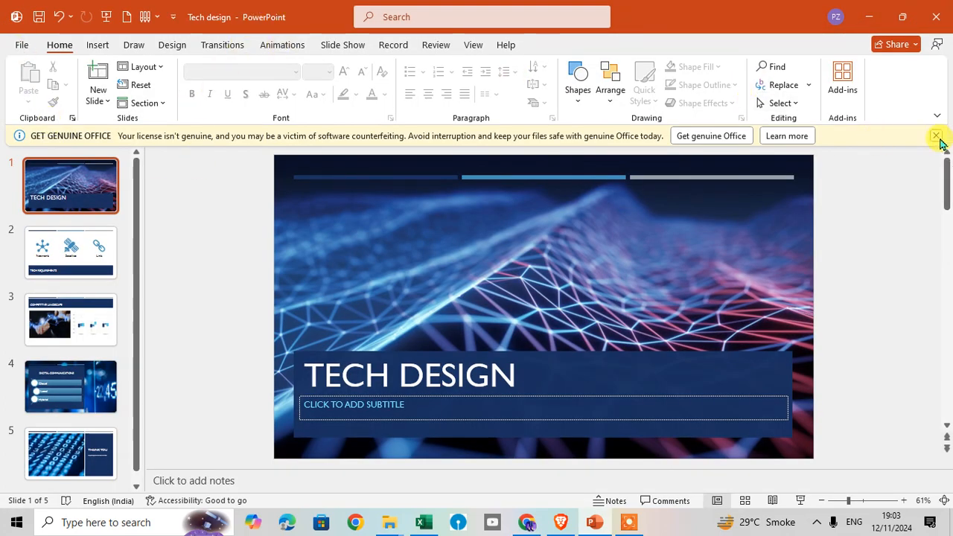
click(935, 136)
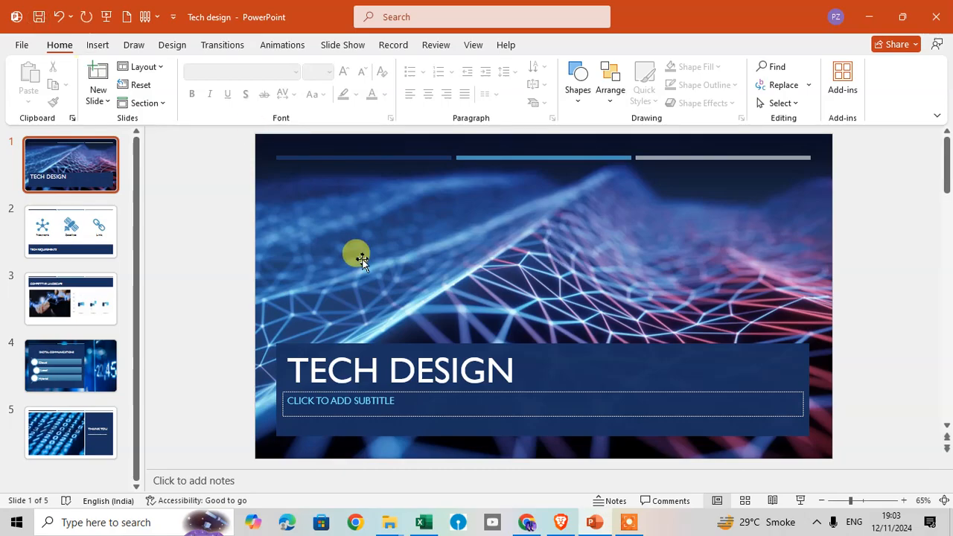
mouse_move(706, 158)
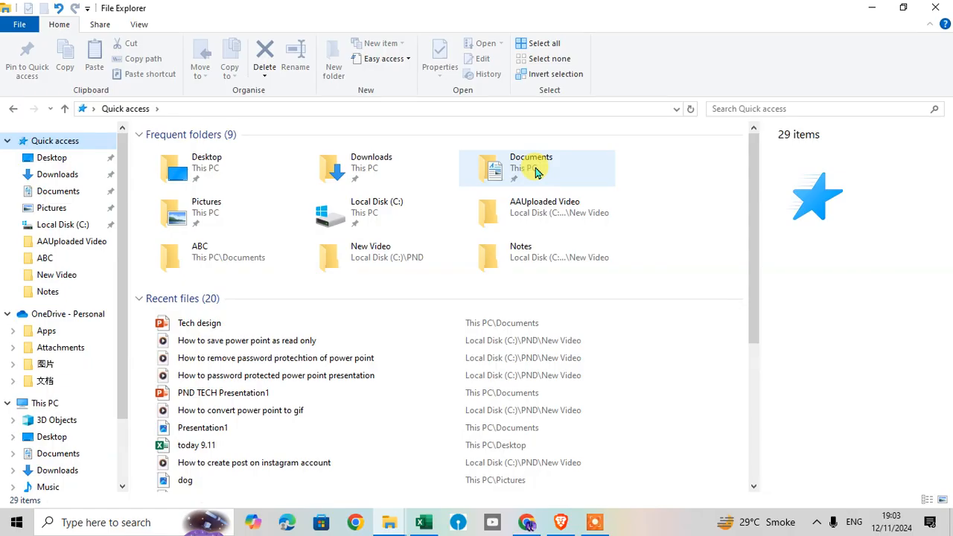
Reopen the Tech design presentation from the Documents folder
double_click(529, 166)
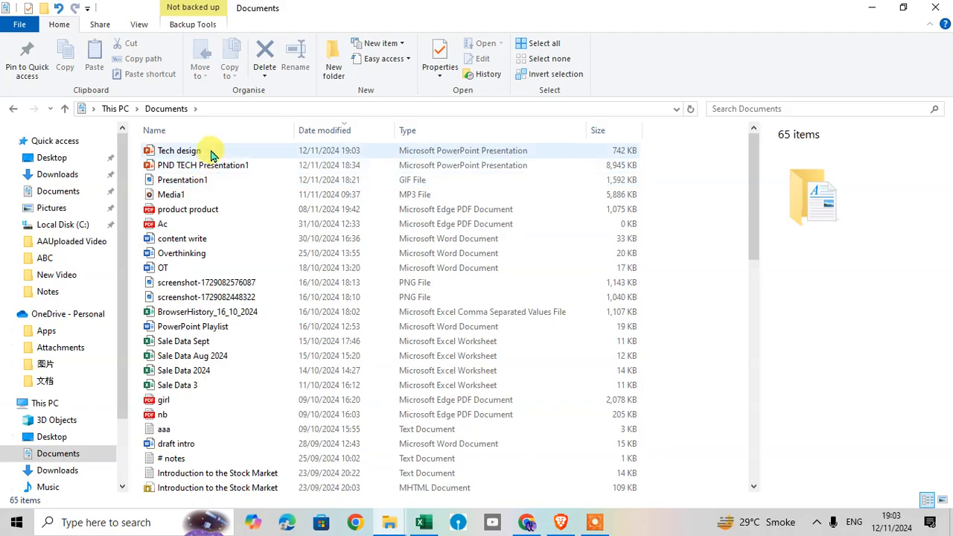
click(179, 150)
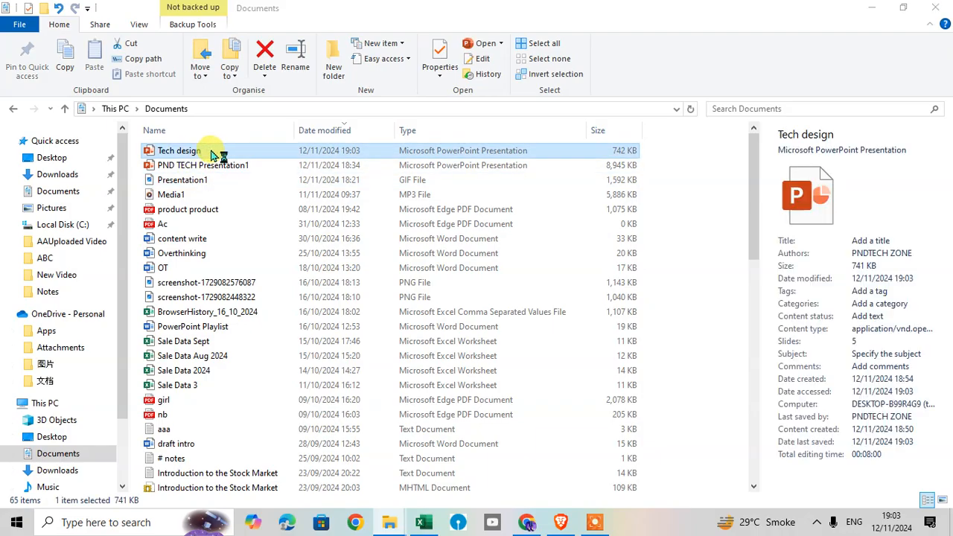
double_click(179, 150)
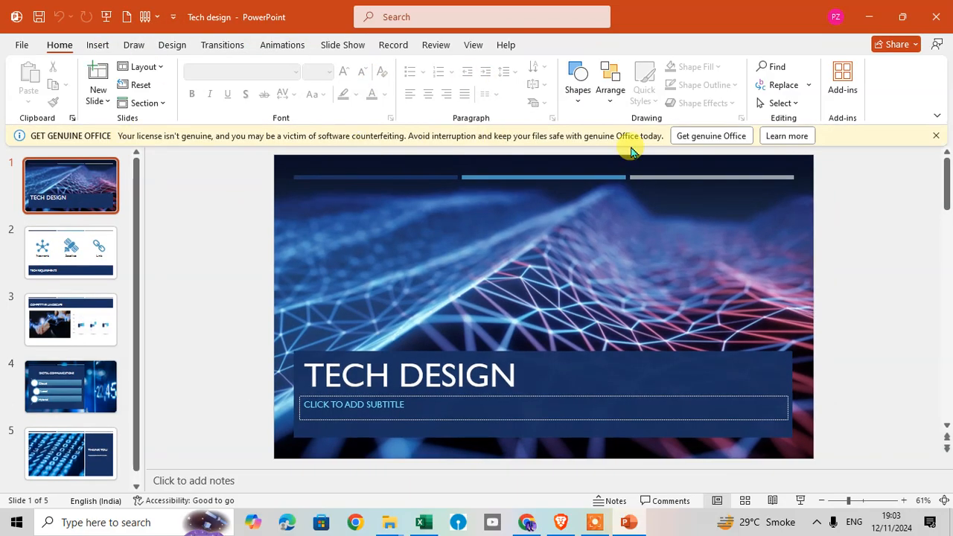
mouse_move(131, 134)
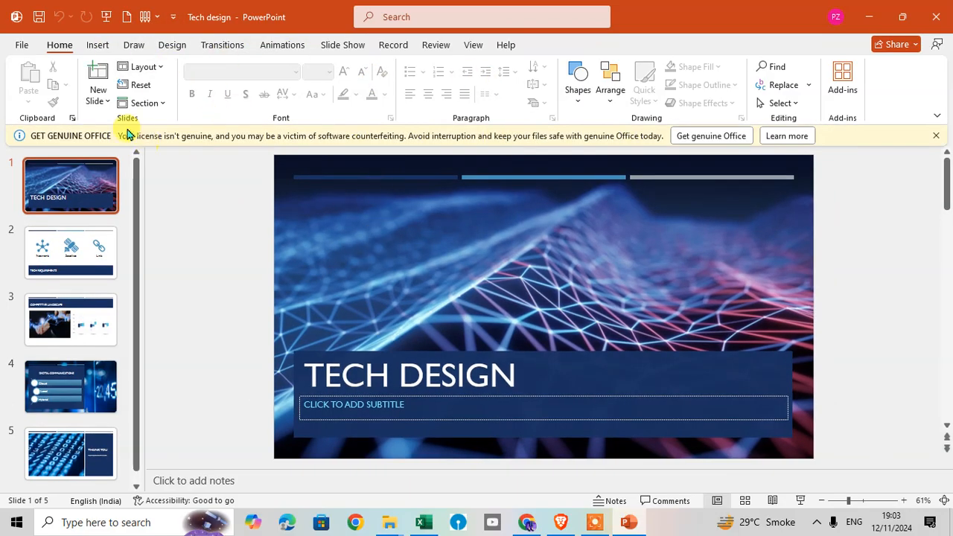